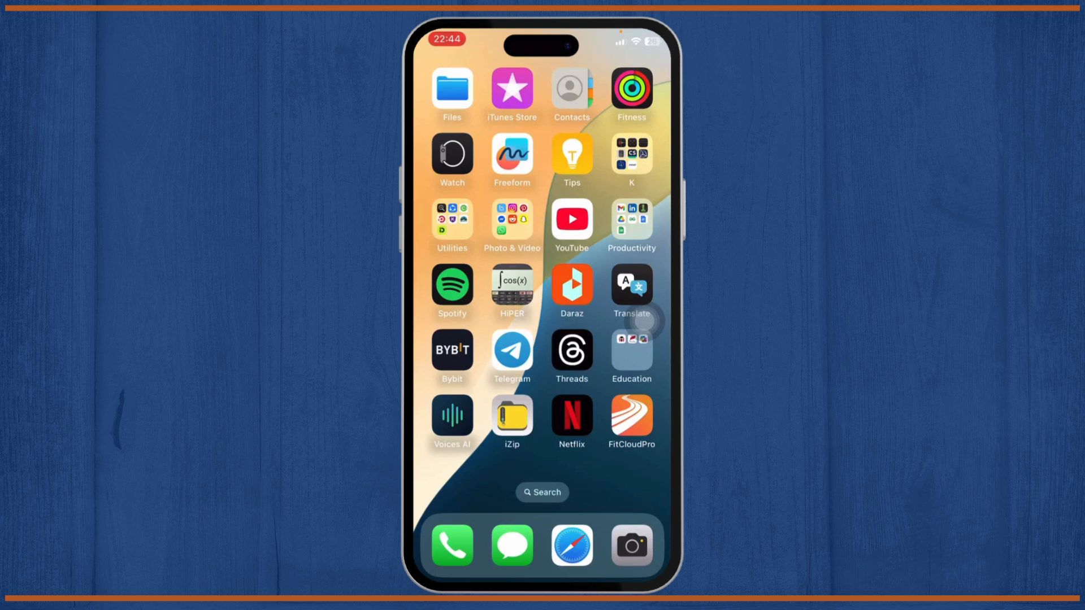
- Swipe left across home screen pages until the page with Skype, Uber Eats, Chat, Temu and Snapseed appears
scroll(left, 3)
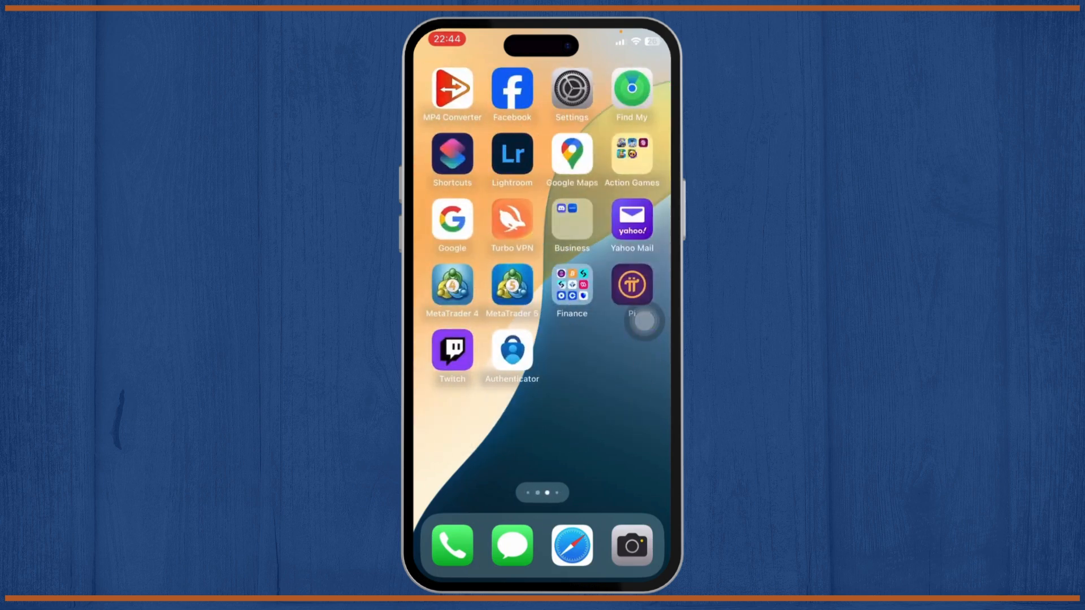
scroll(left, 3)
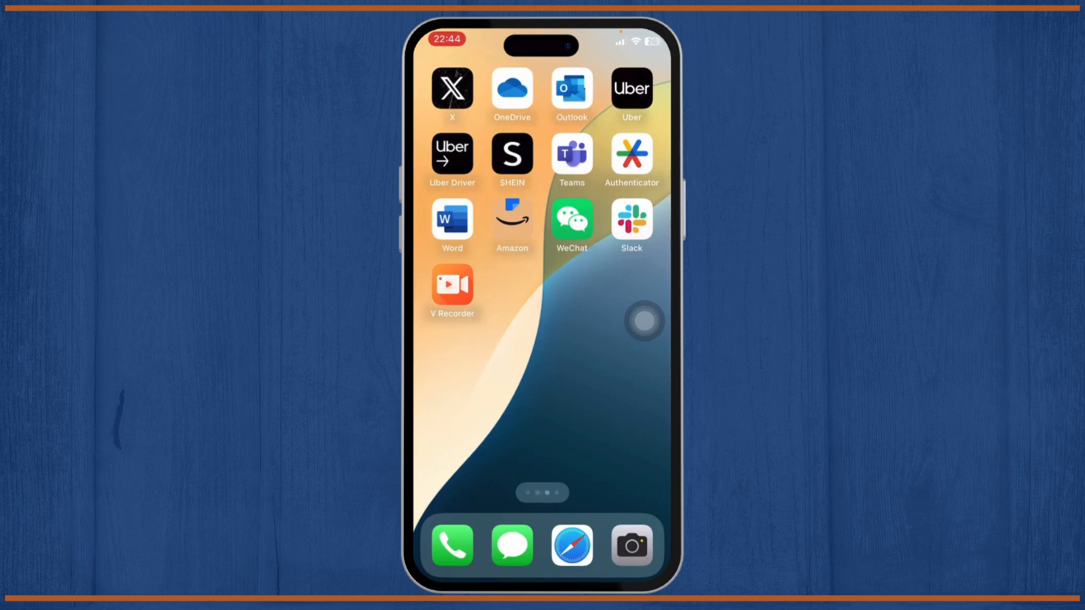
scroll(left, 3)
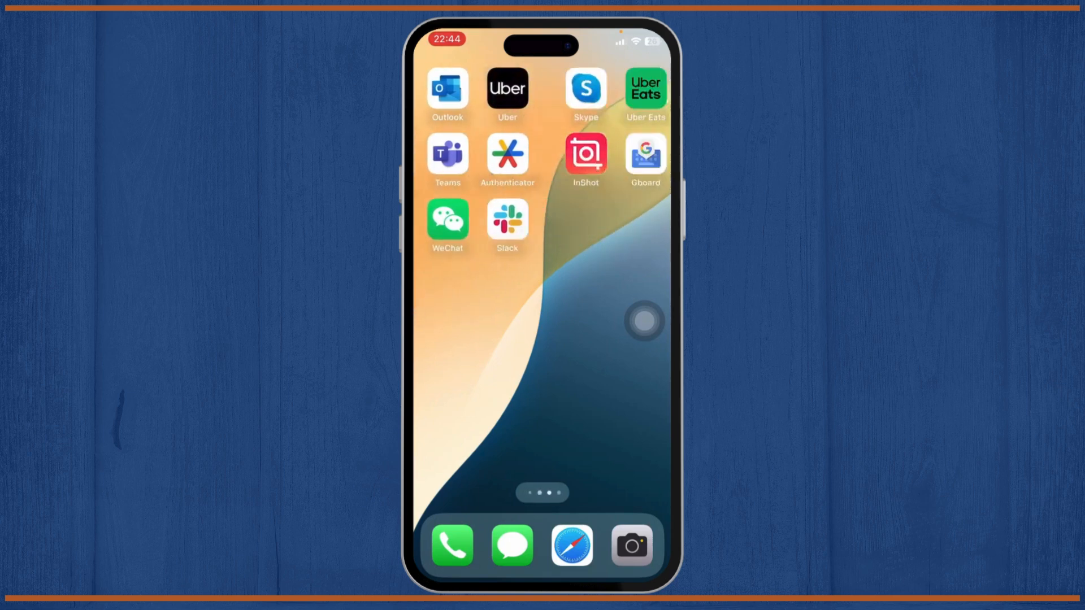
scroll(left, 3)
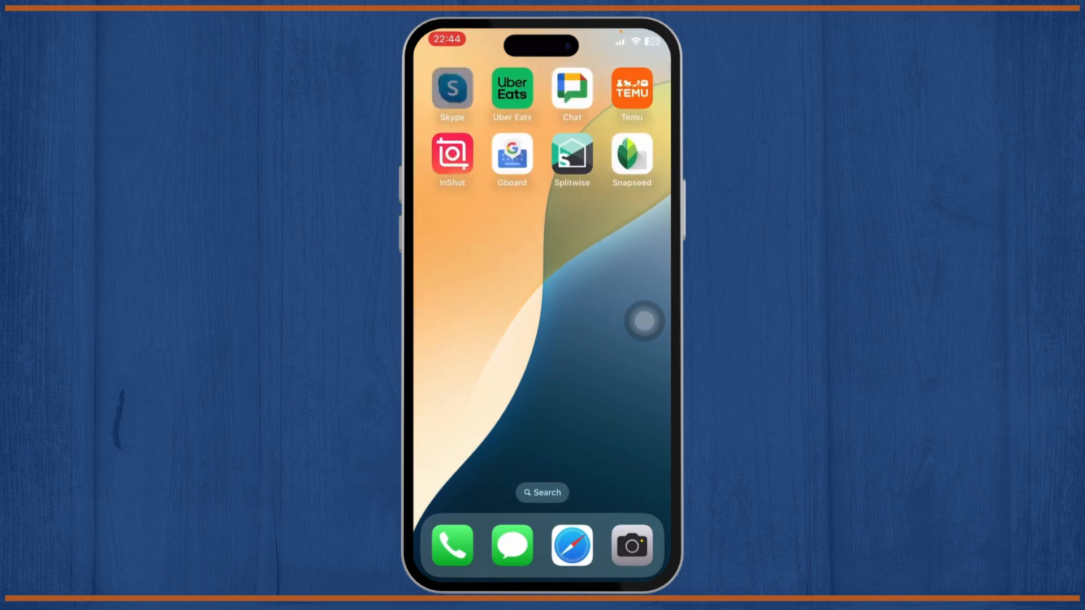
- Launch Skype from the home screen, landing on the signed-in chat list
click(572, 86)
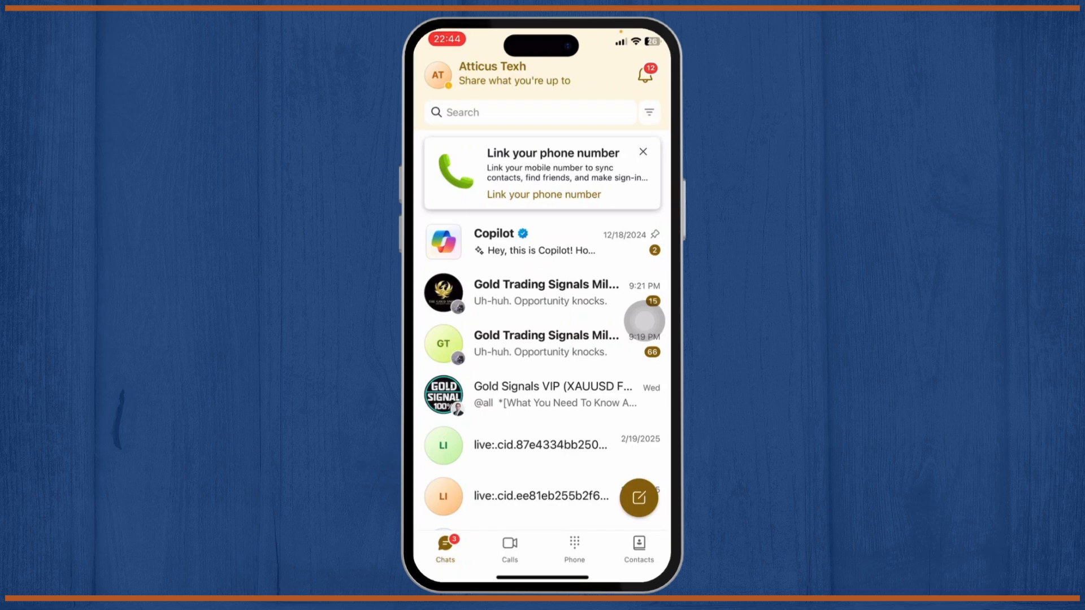
- From the profile menu's Skype Phone section, go to Skype to Phone monthly calling subscriptions
click(438, 74)
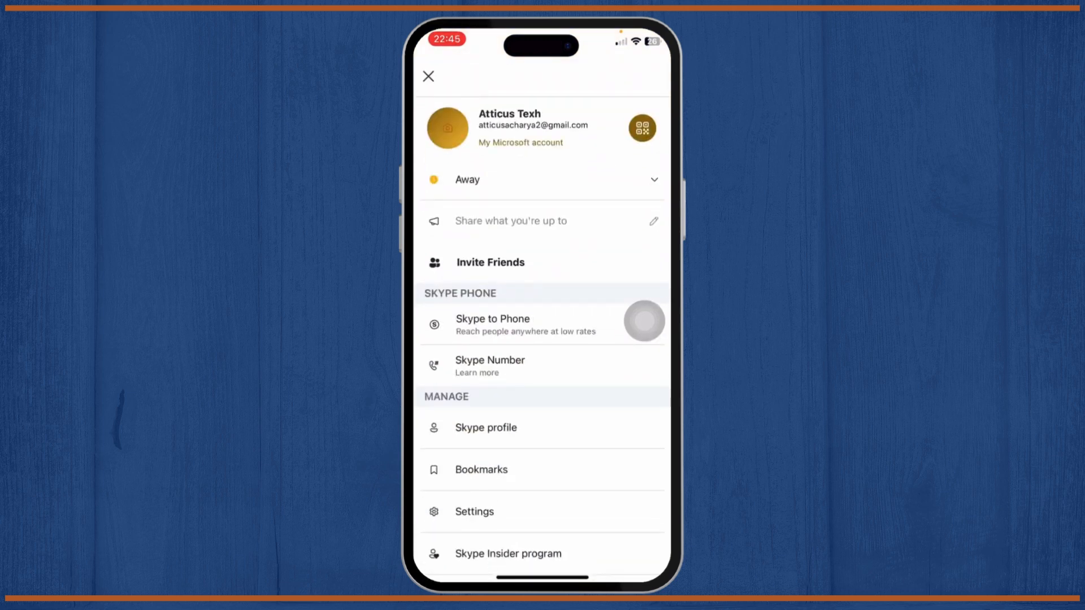
click(481, 469)
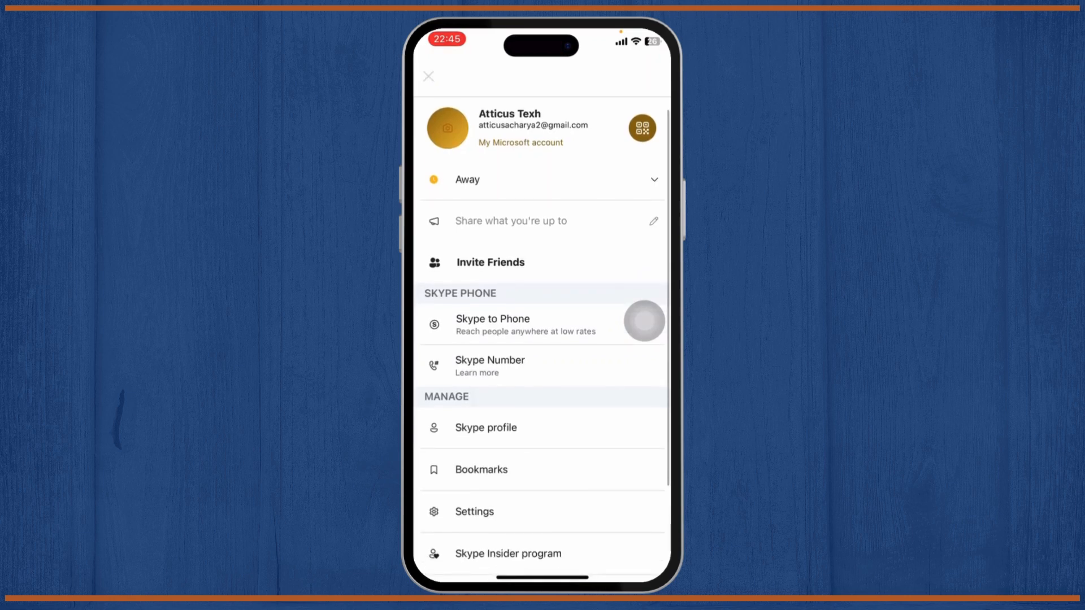
click(428, 76)
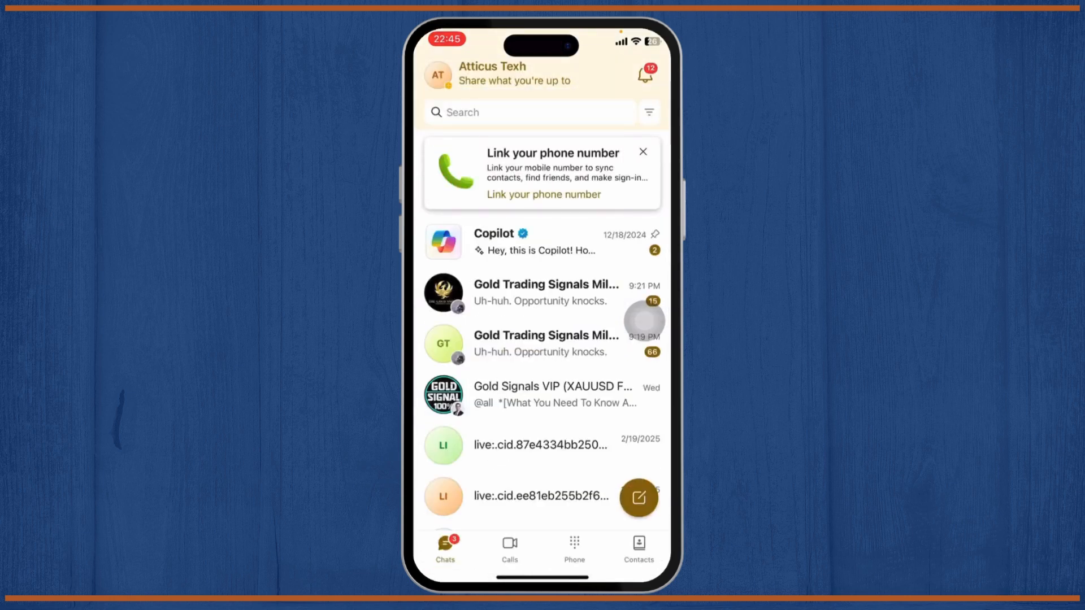
click(437, 74)
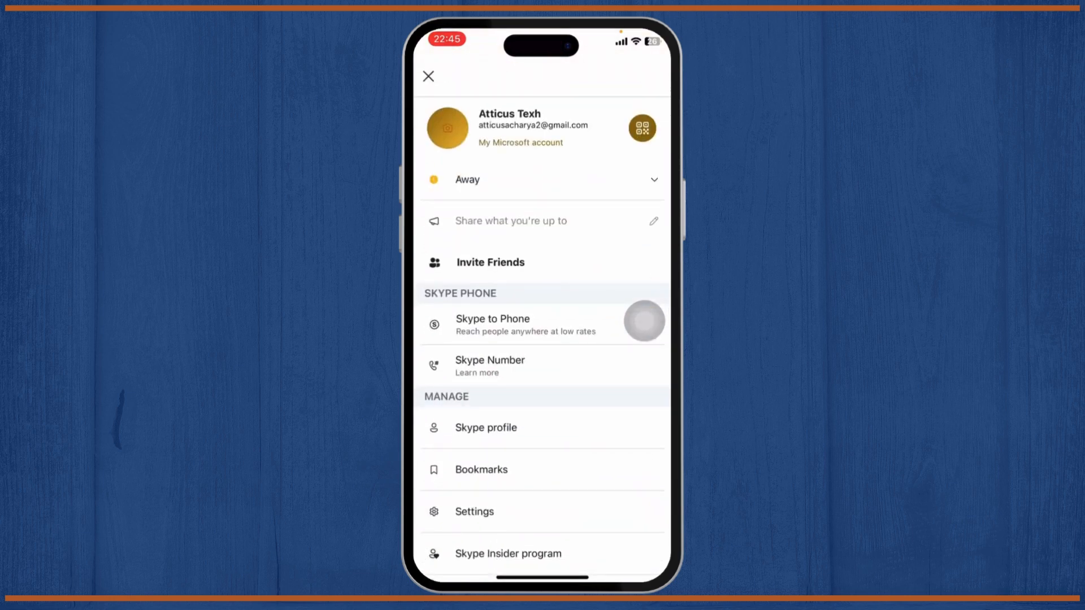
click(618, 337)
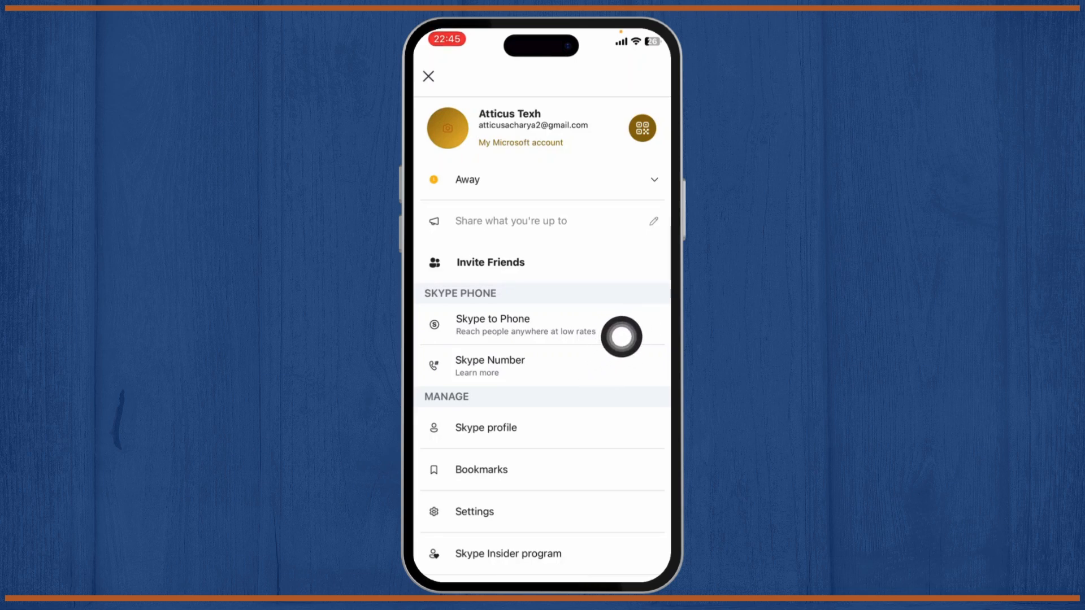
click(492, 324)
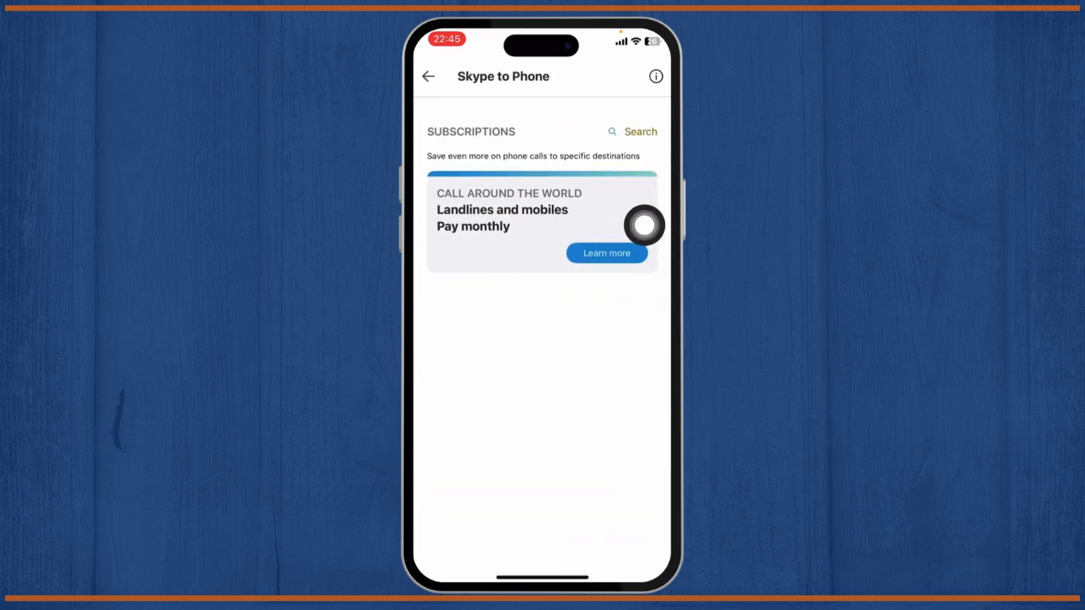
mouse_move(587, 212)
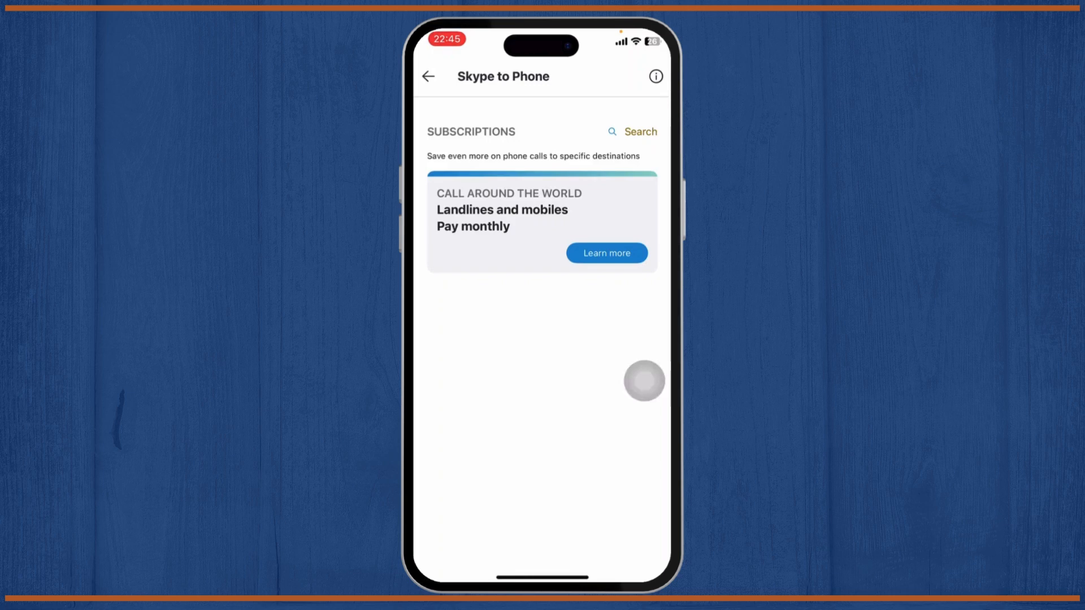
- Use Search on Skype to Phone to list Countries and Regions with dialing codes from Afghanistan +93
click(630, 131)
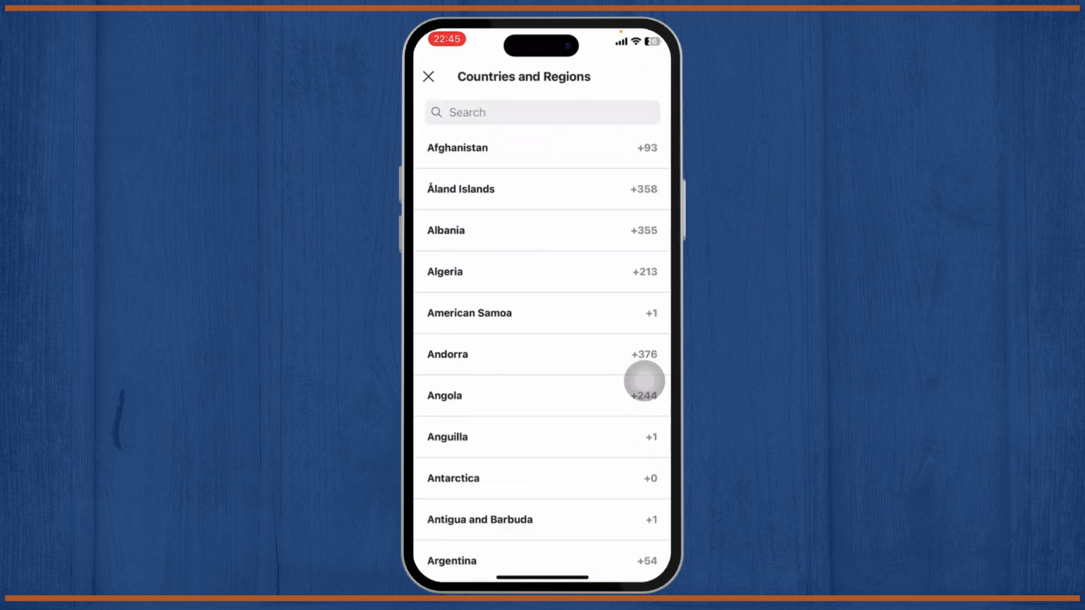